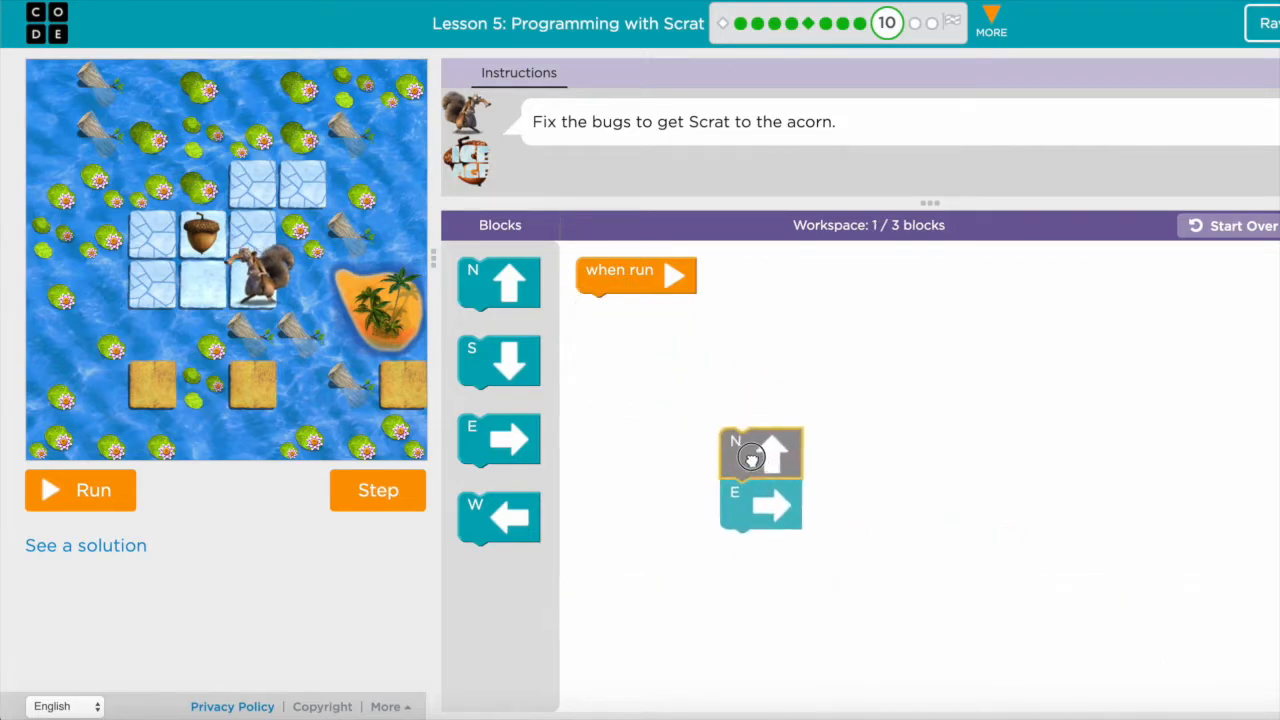
Run the north-then-east program, dismiss 'Keep coding', and reset Scrat to his start square
left_click_drag(760, 460, 616, 470)
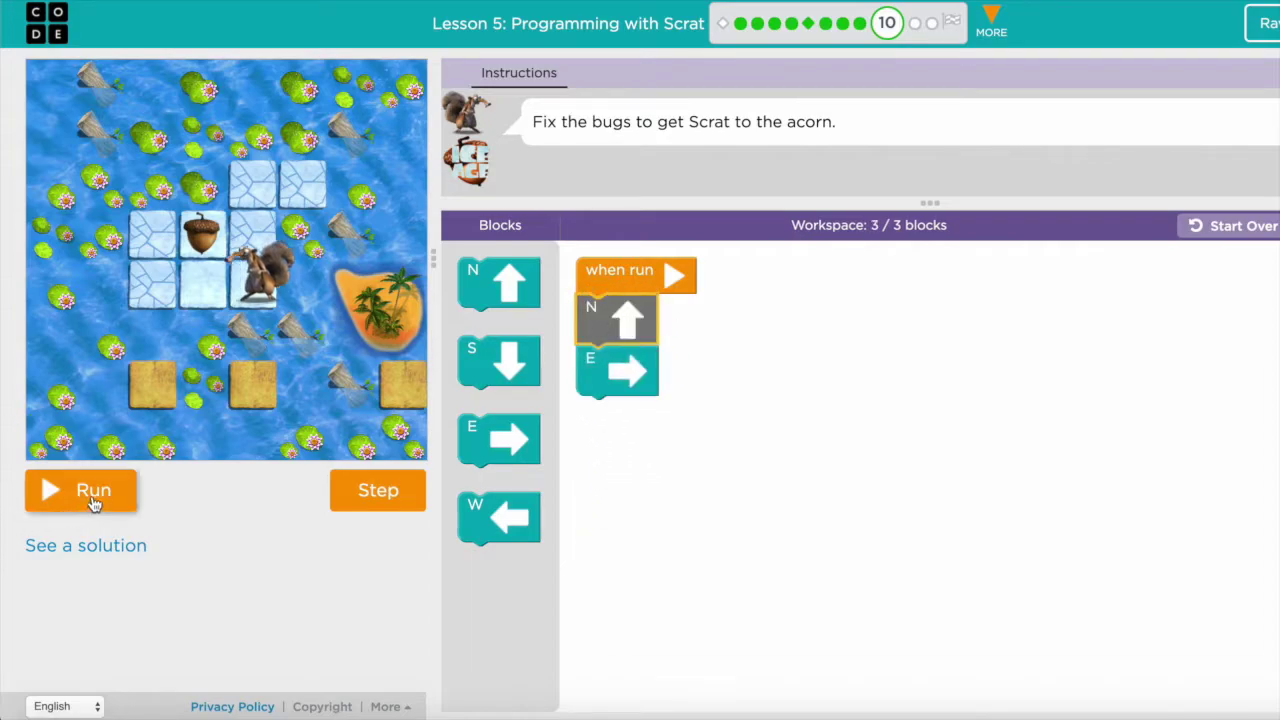
left_click(80, 490)
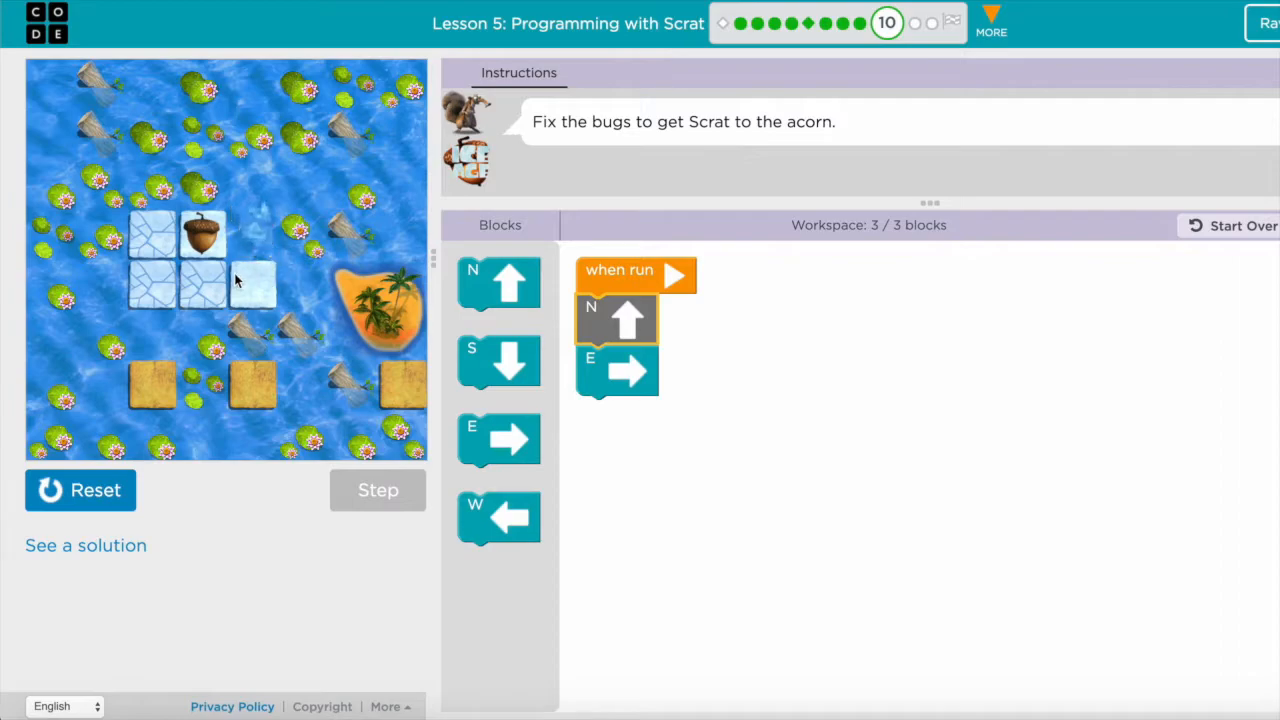
left_click(80, 490)
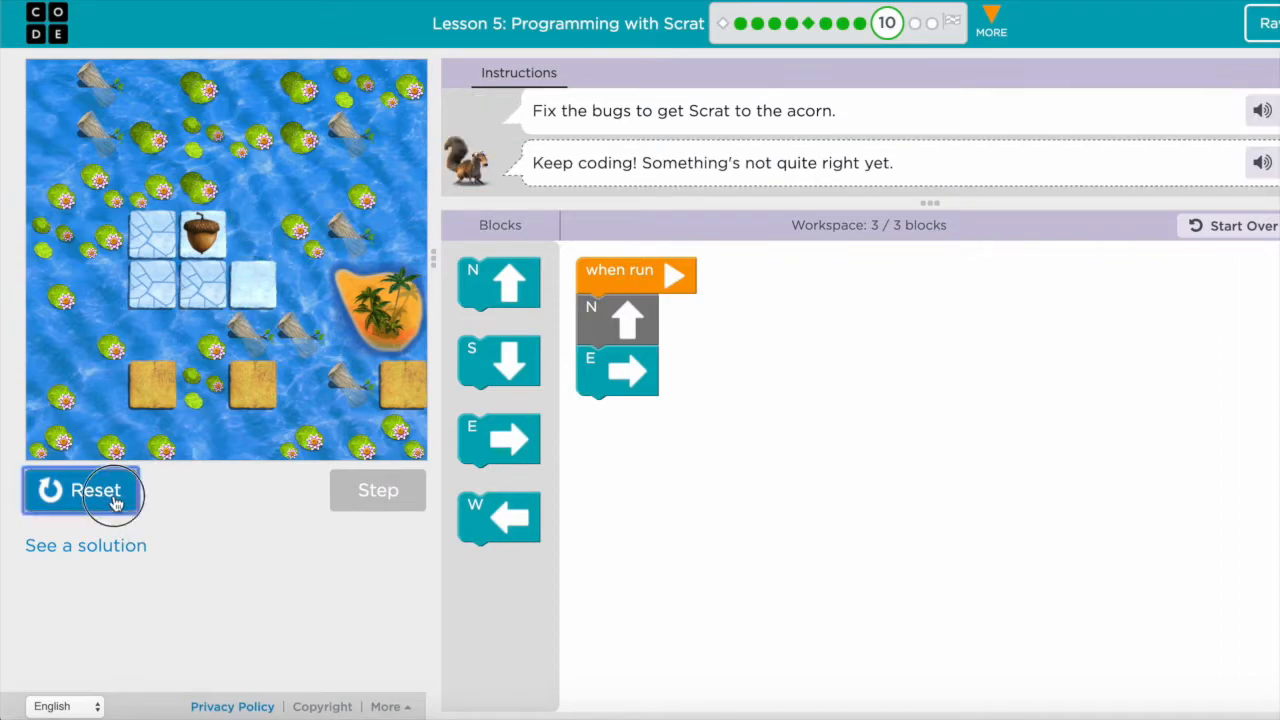
left_click(96, 490)
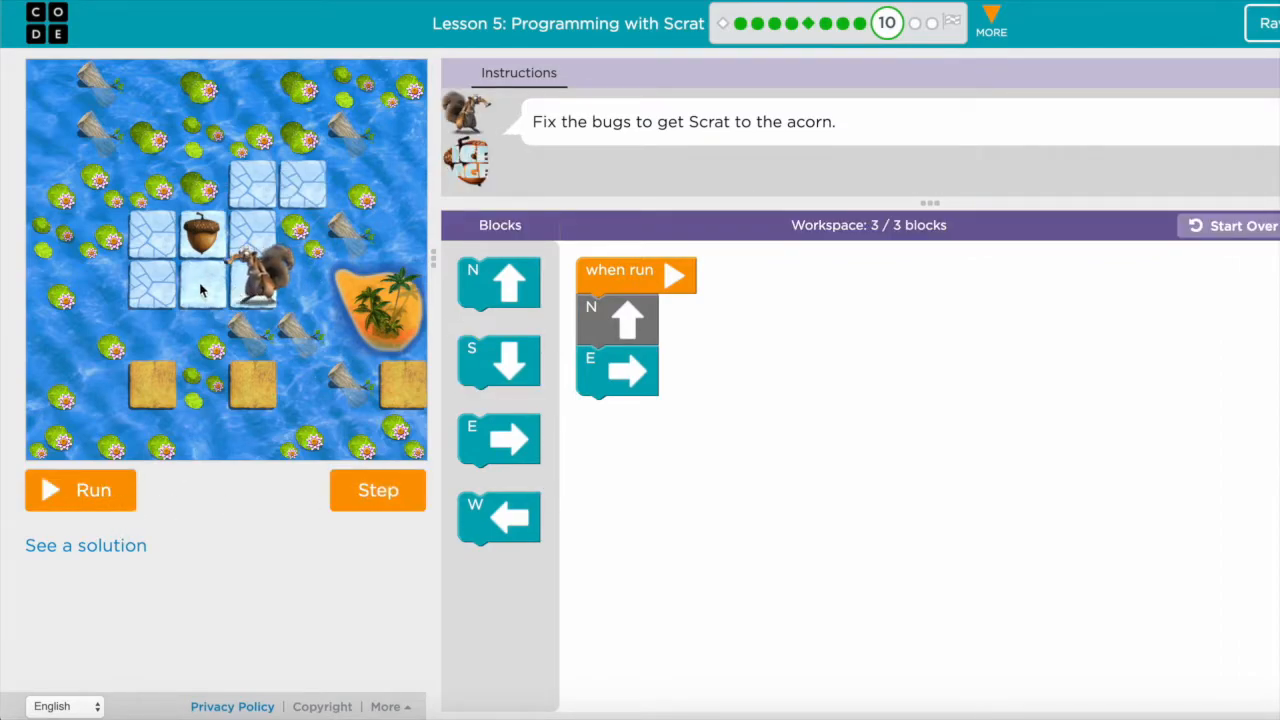
Detach the east move and discard it back into the toolbox
left_click_drag(630, 370, 664, 400)
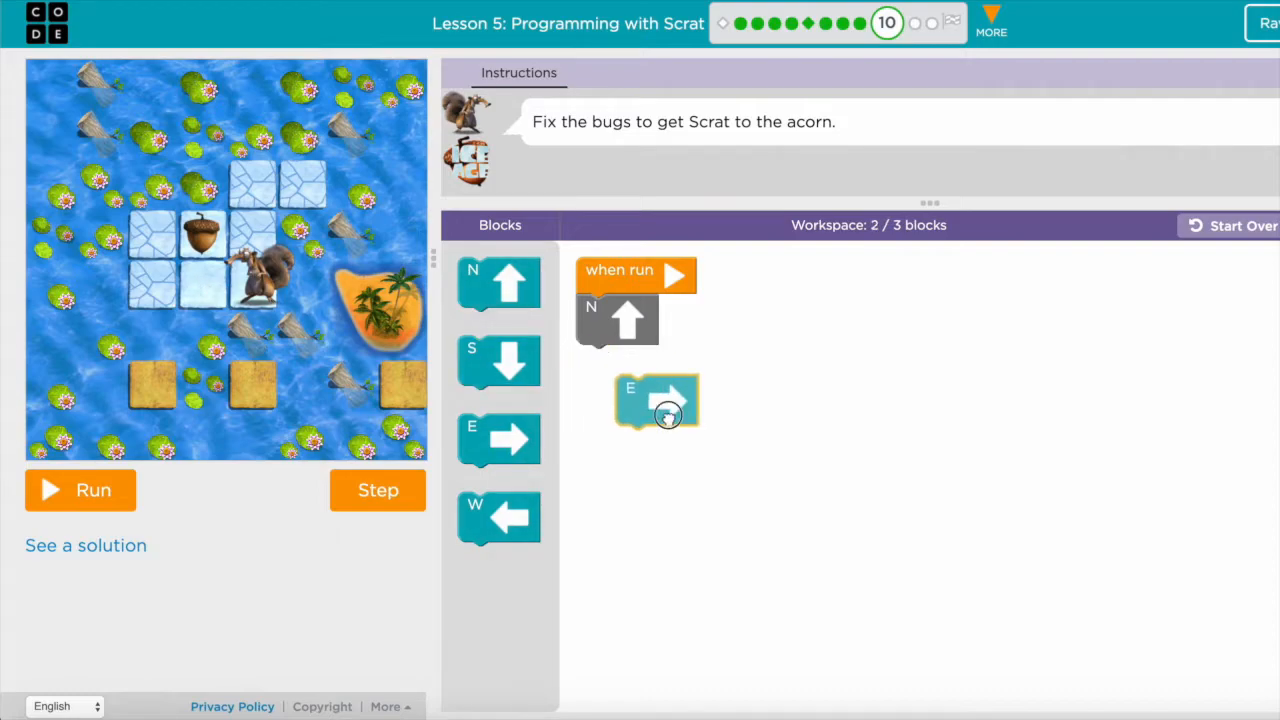
left_click_drag(664, 414, 552, 464)
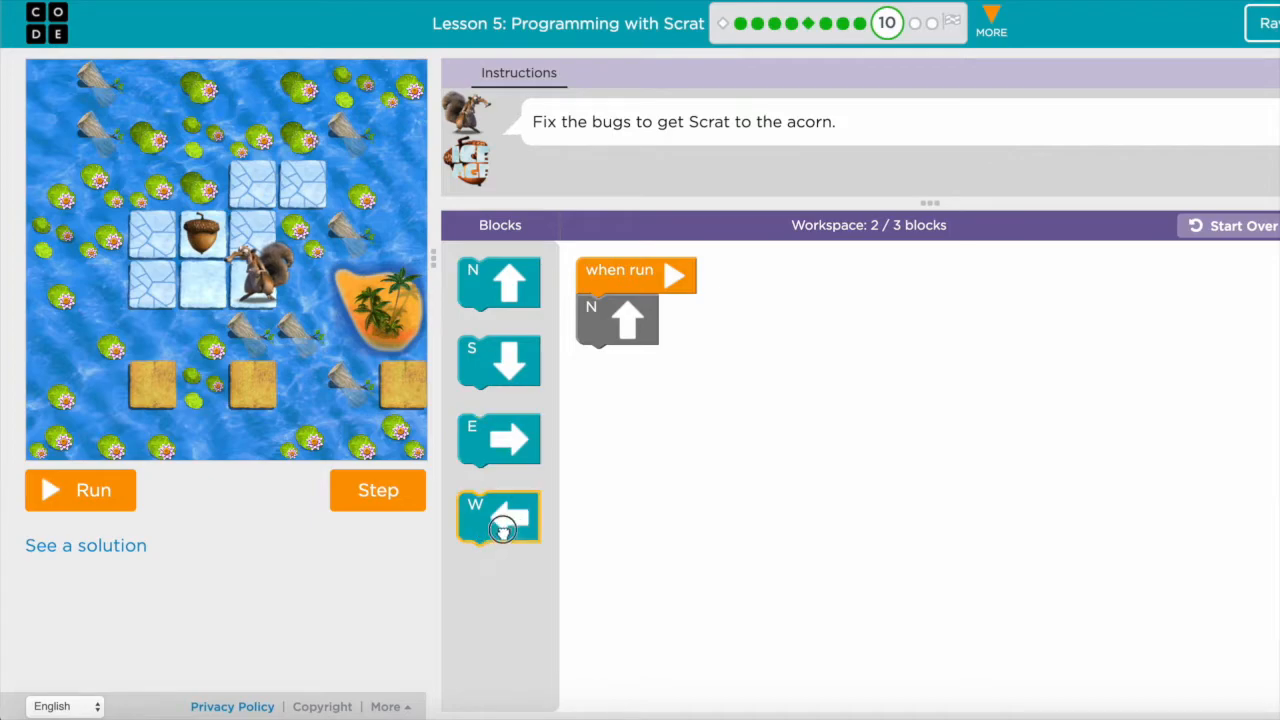
Attach a west move below the north move to solve Puzzle 10, then continue
left_click_drag(500, 516, 610, 320)
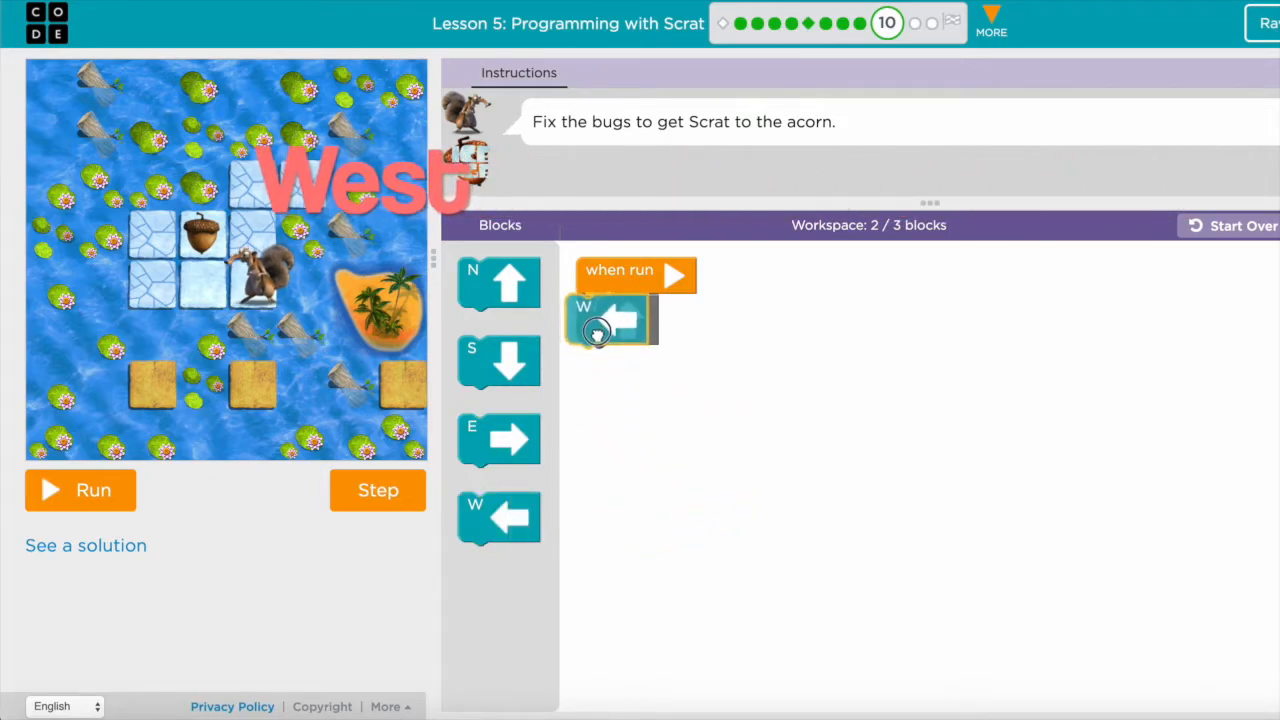
left_click_drag(610, 320, 796, 342)
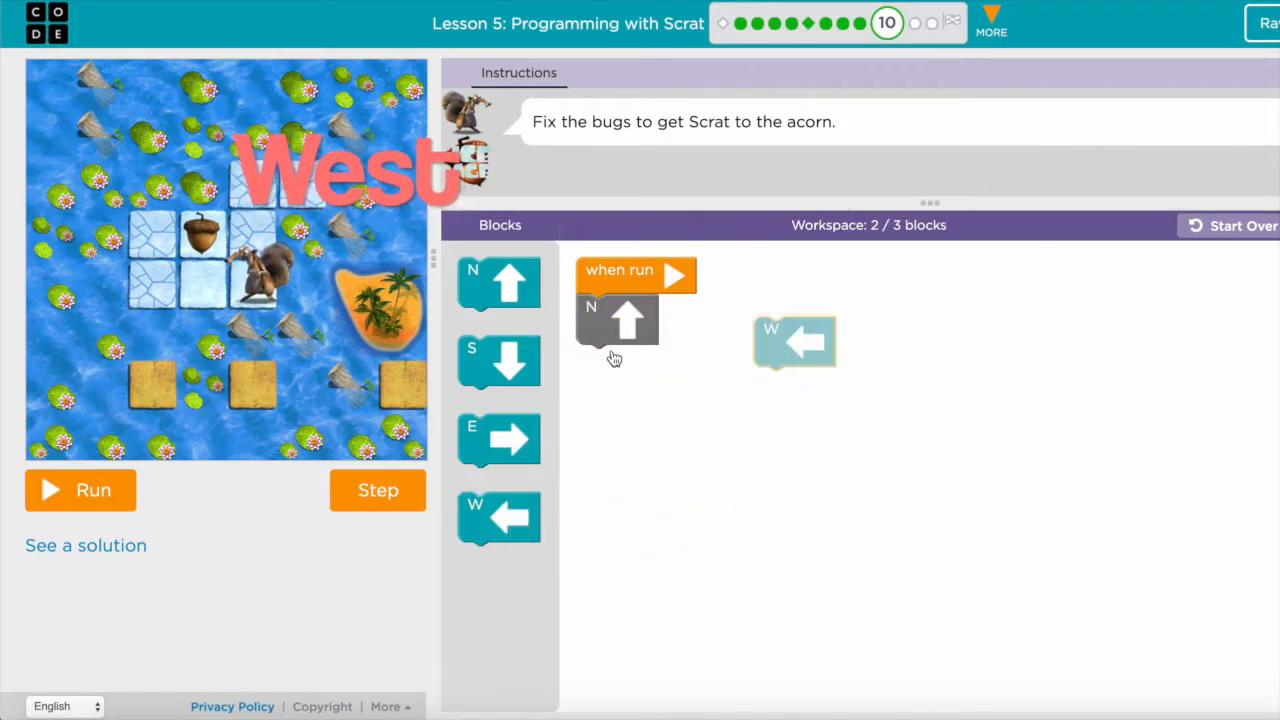
left_click_drag(796, 342, 630, 304)
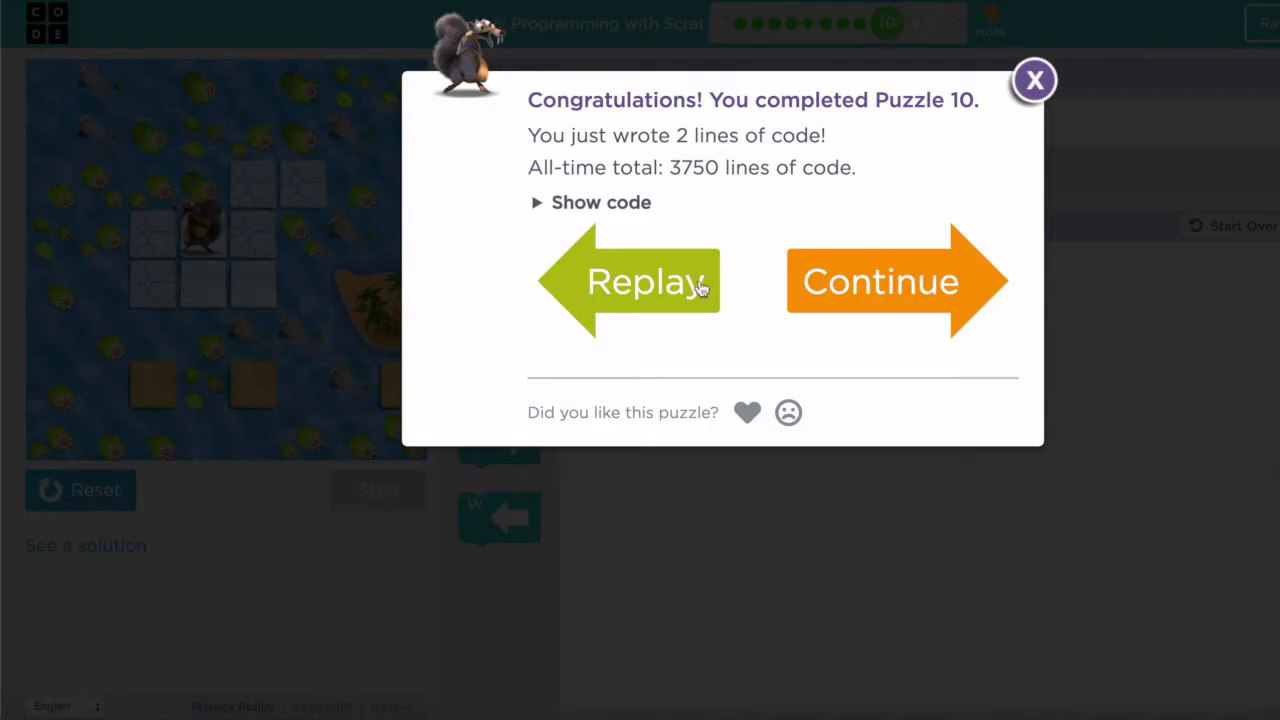
left_click(878, 280)
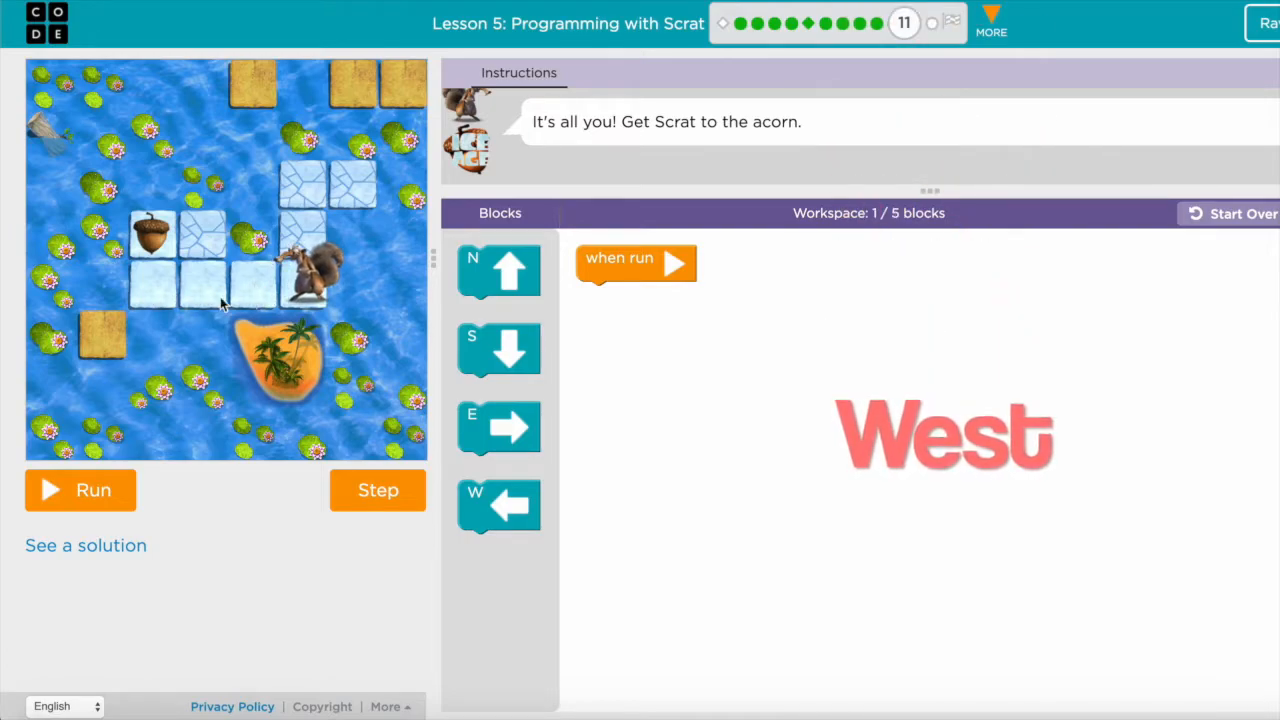
Add a west move to the Puzzle 11 program
left_click_drag(498, 504, 604, 318)
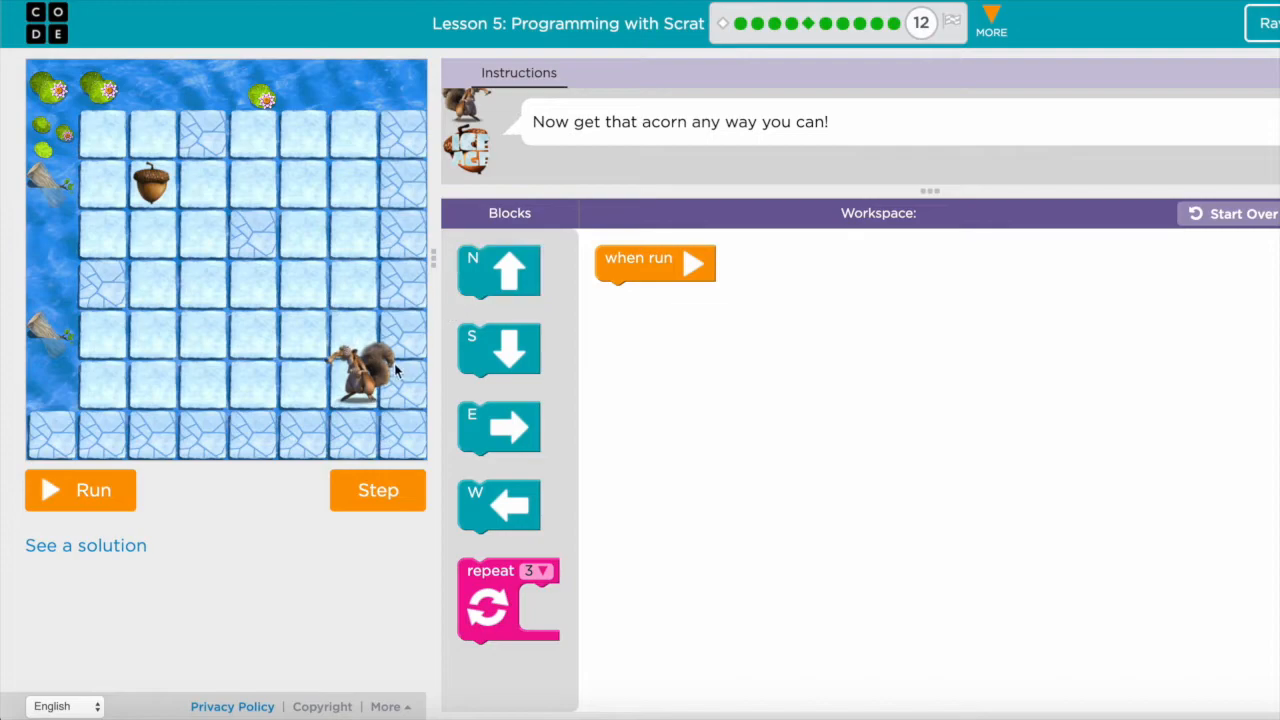
mouse_move(116, 392)
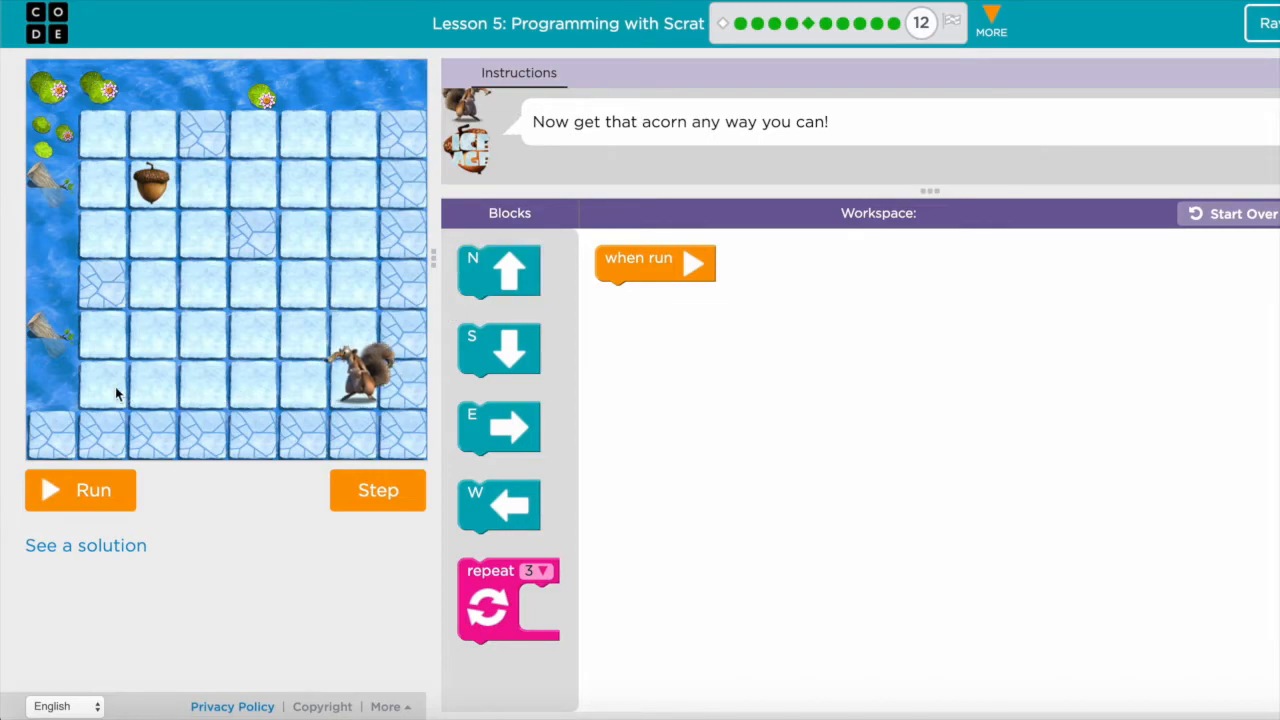
mouse_move(308, 390)
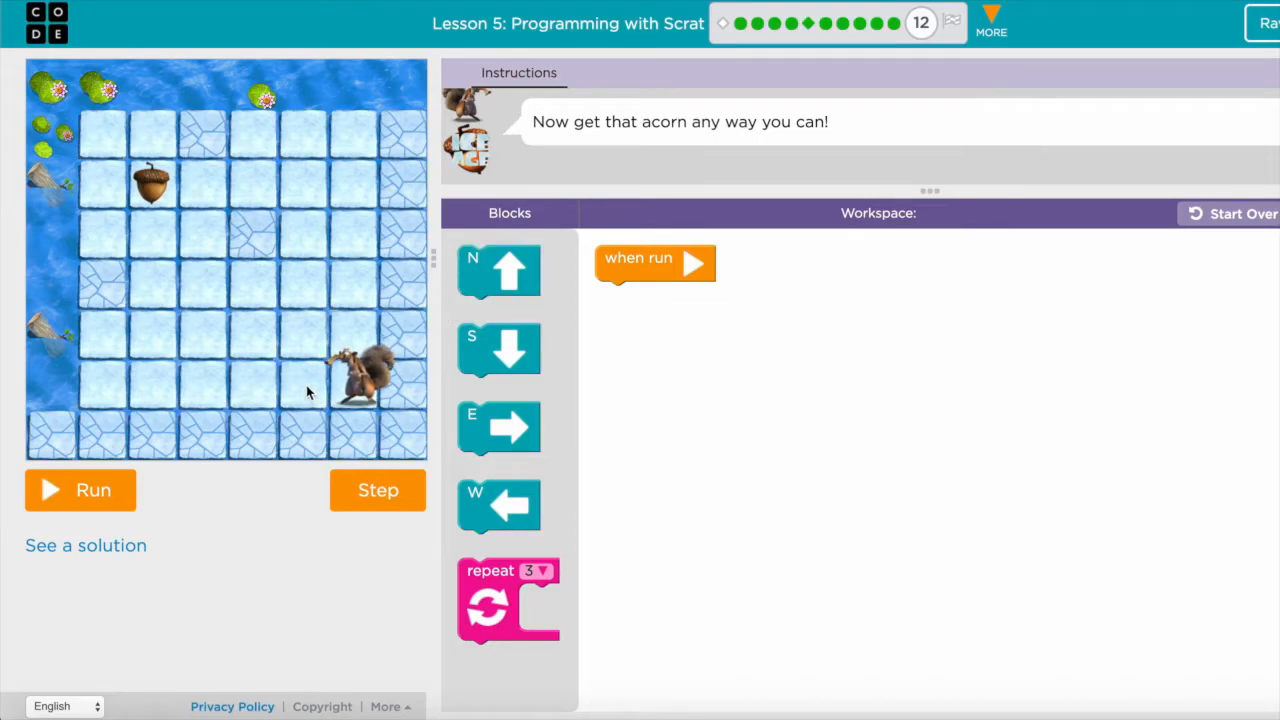
mouse_move(144, 404)
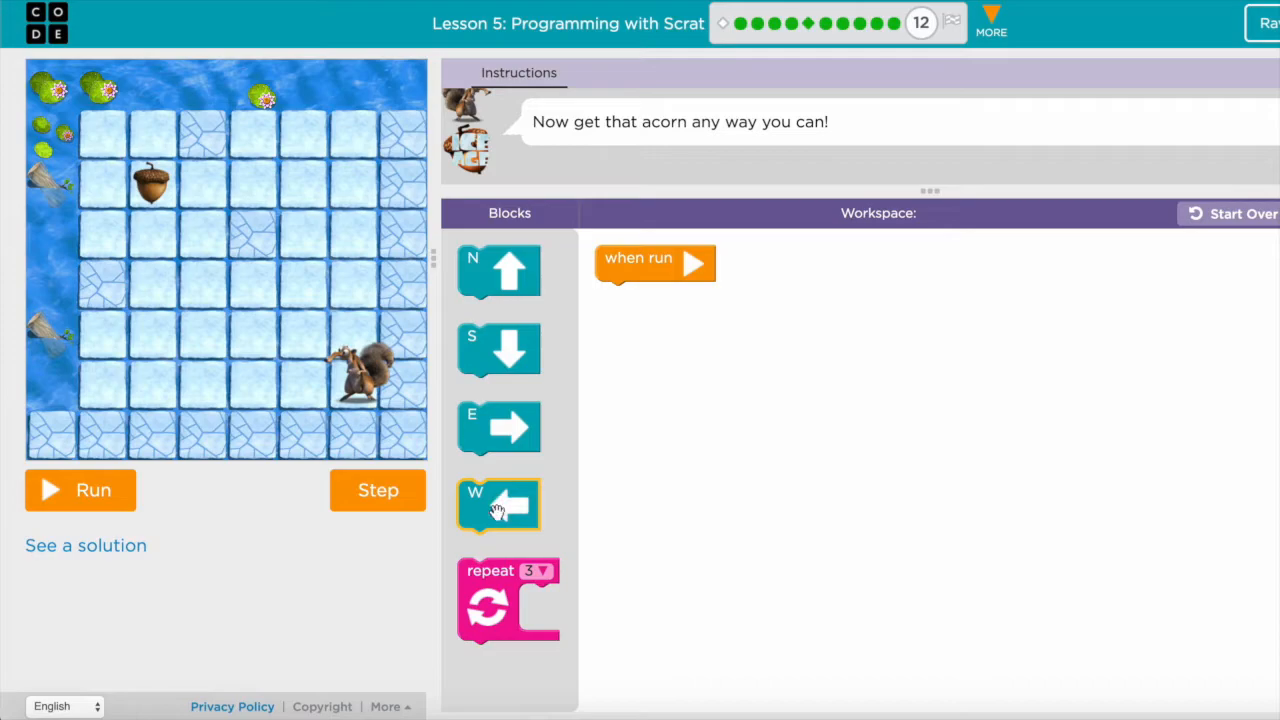
Loop a west move four times under when run, test it, and reset Scrat
left_click_drag(508, 600, 720, 470)
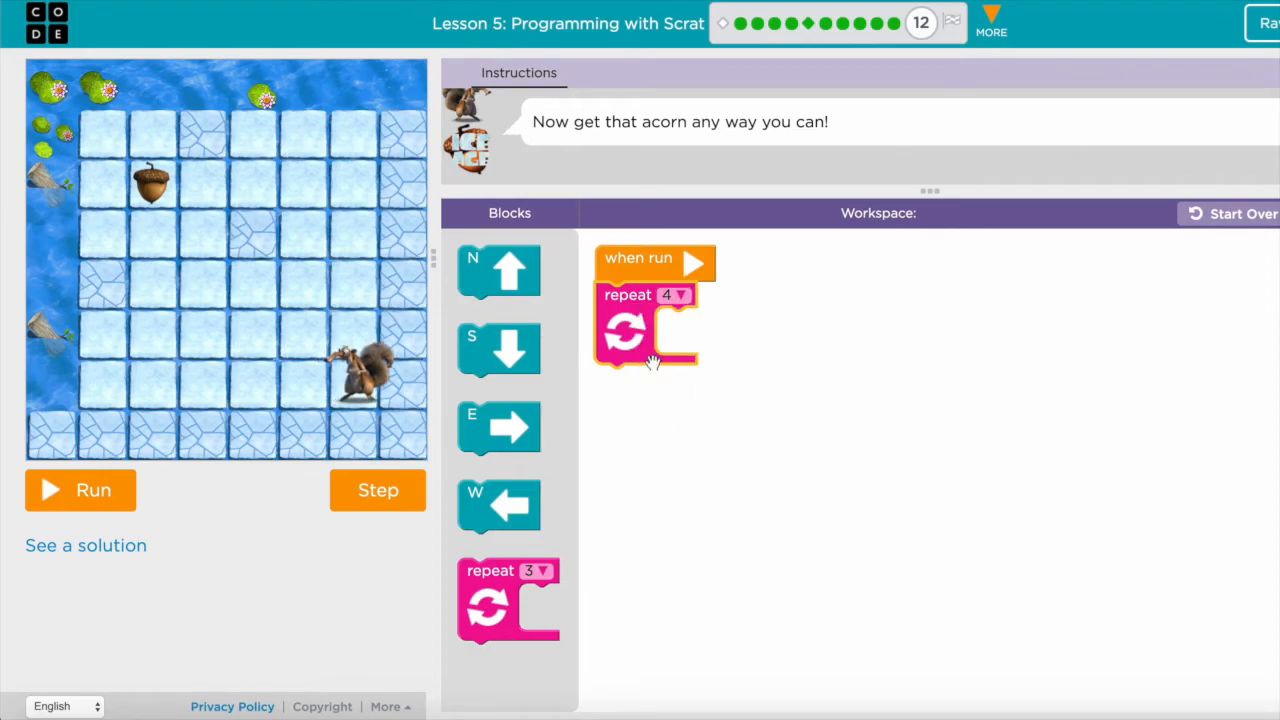
left_click_drag(510, 504, 700, 340)
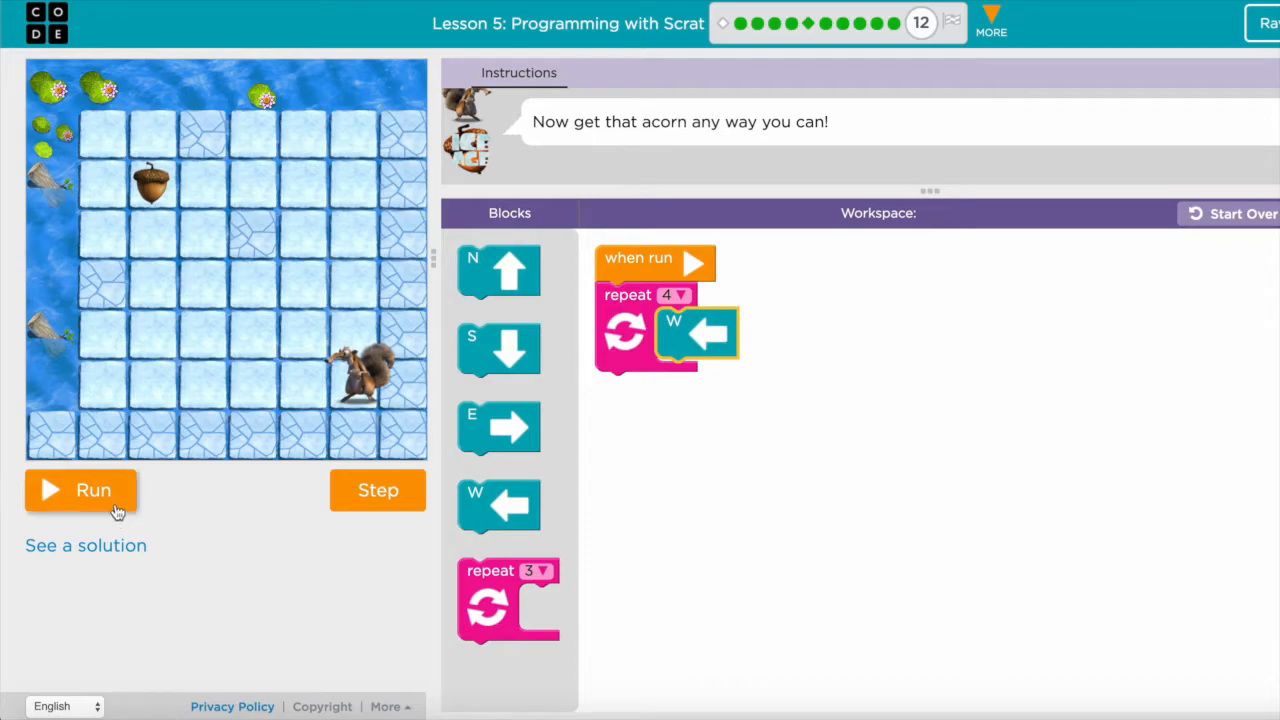
left_click(80, 492)
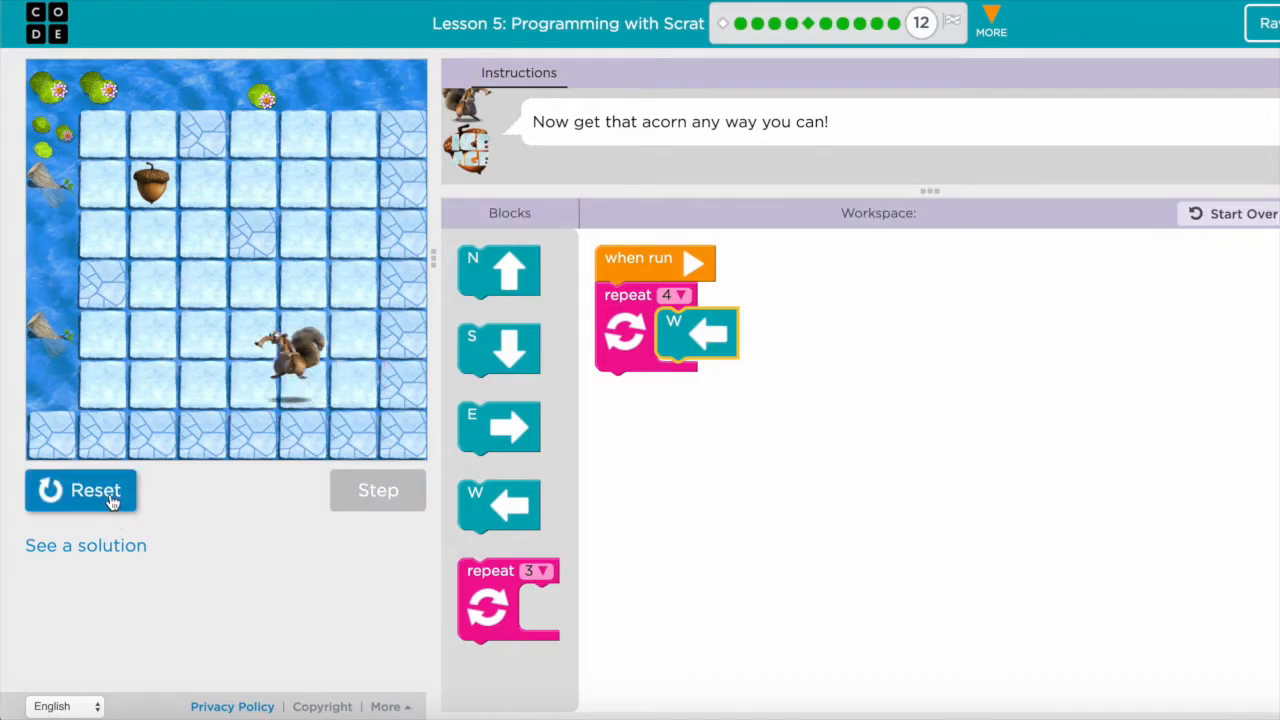
left_click(96, 492)
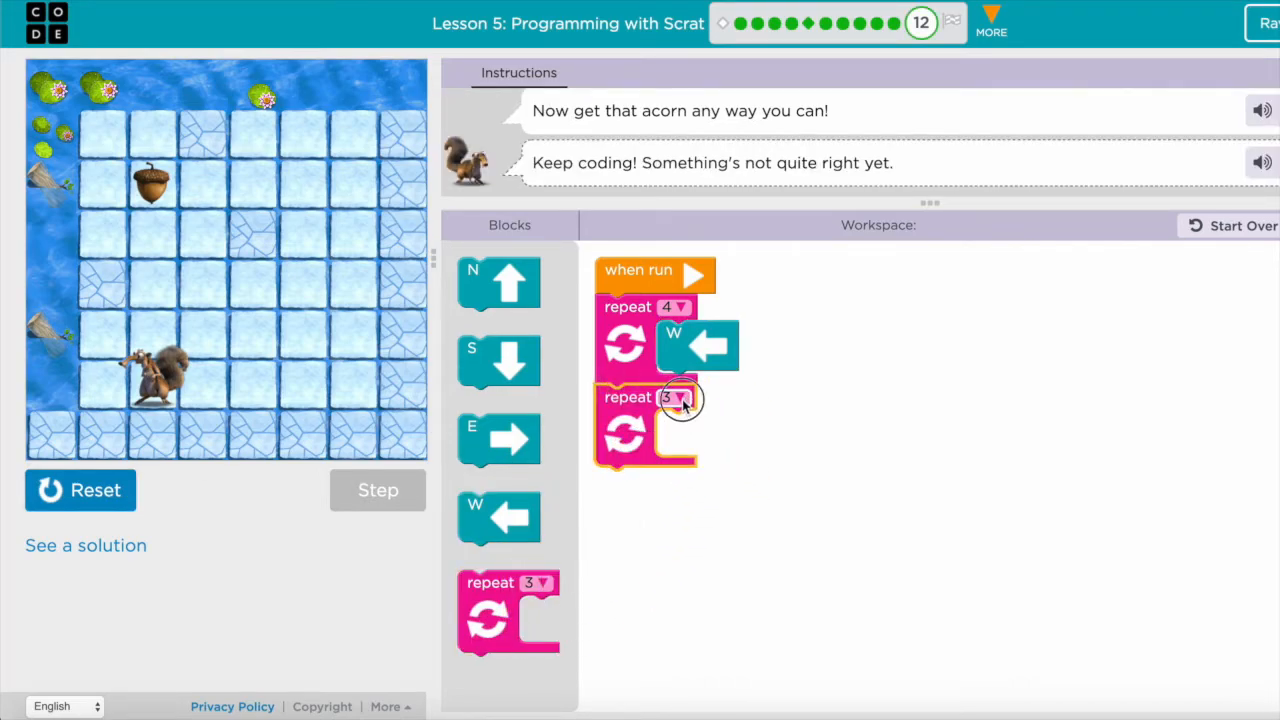
Set the second loop to repeat north four times and run the program
left_click(682, 398)
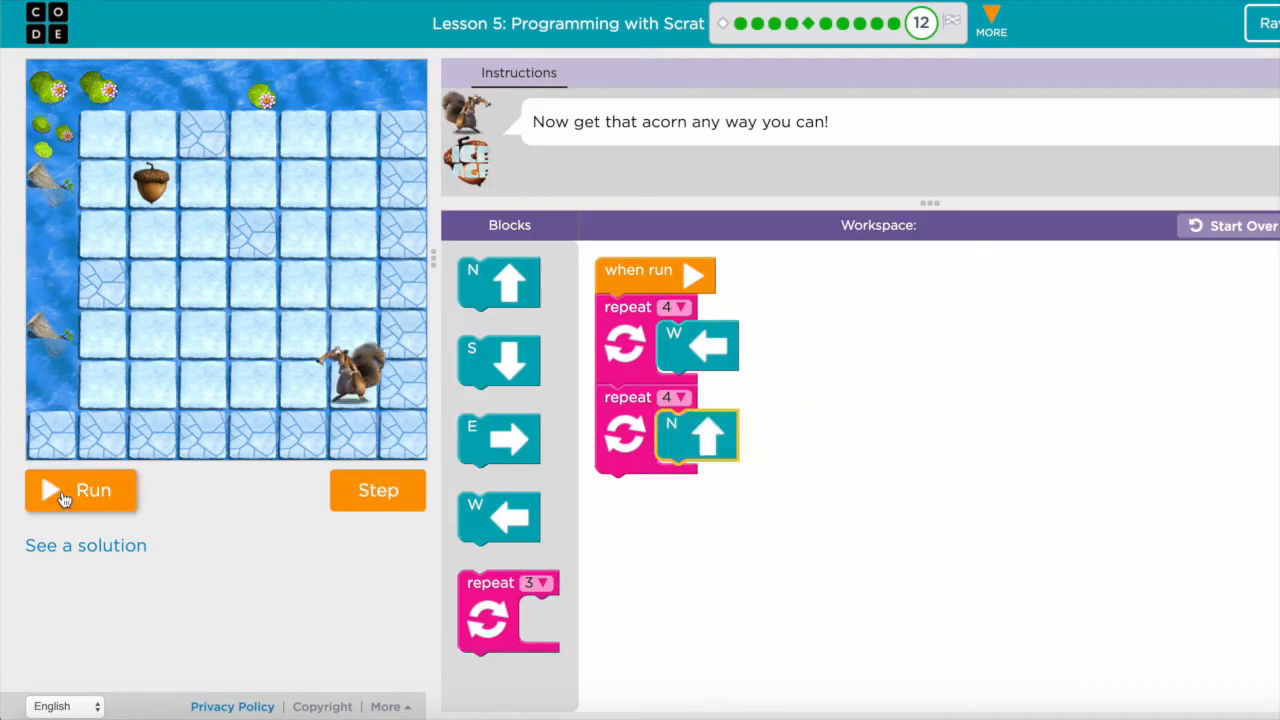
left_click(80, 492)
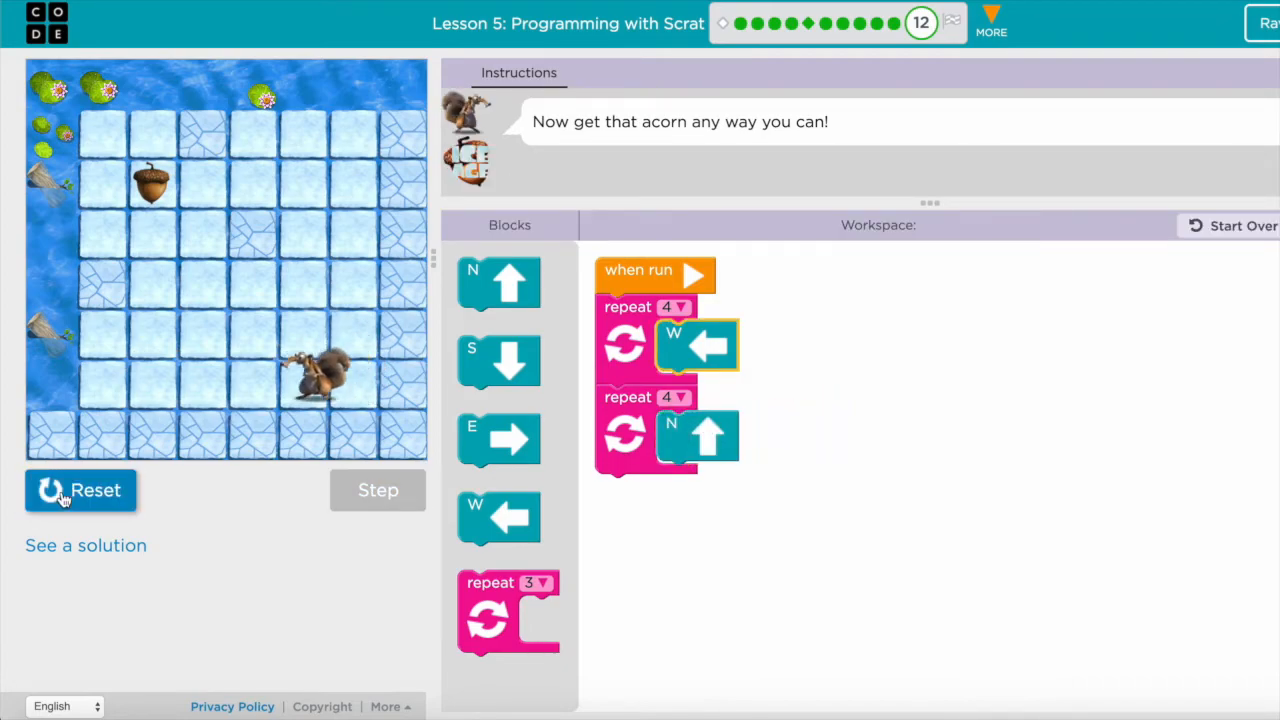